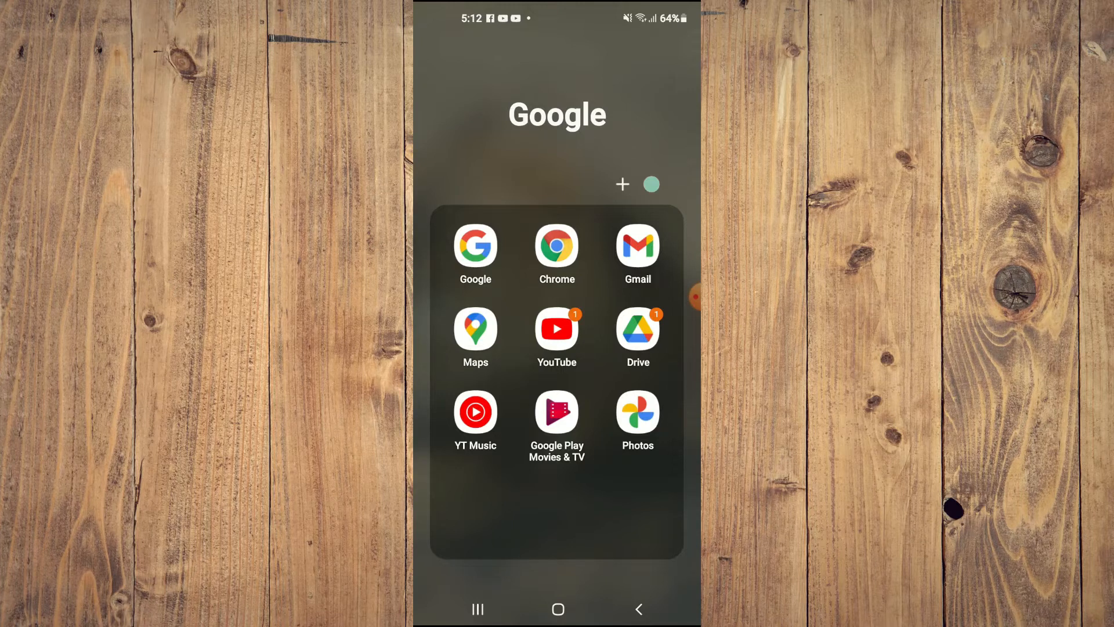
Step: Launch Chrome from the Google folder to load ezgif.com
click(557, 247)
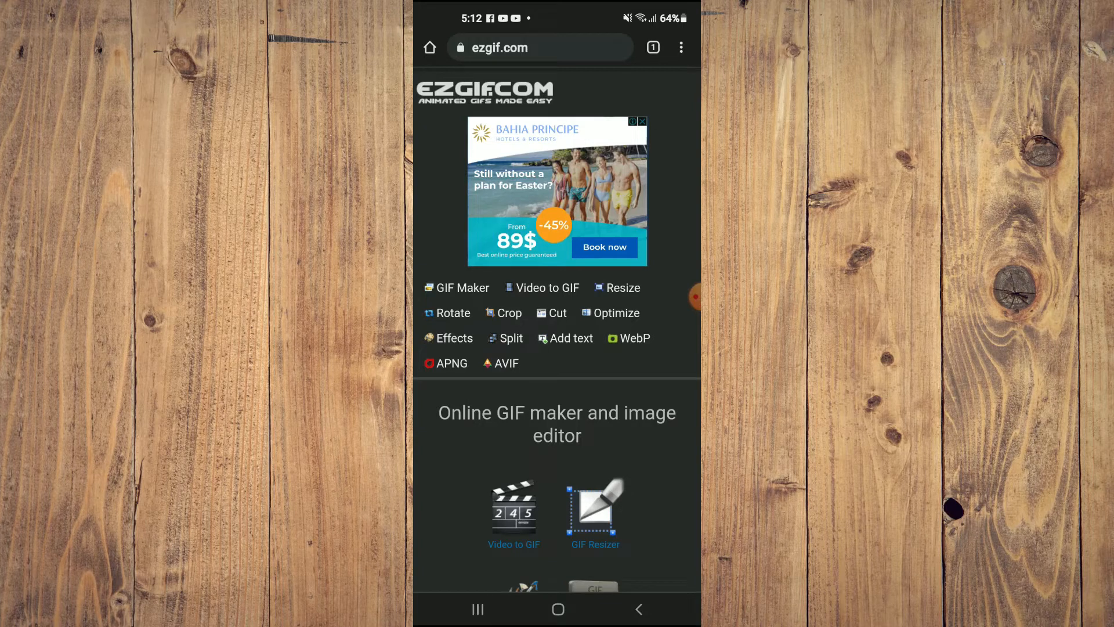
Step: Scroll to the ezgif footer and open 'Video reverser' under Video tools
scroll(down, 3)
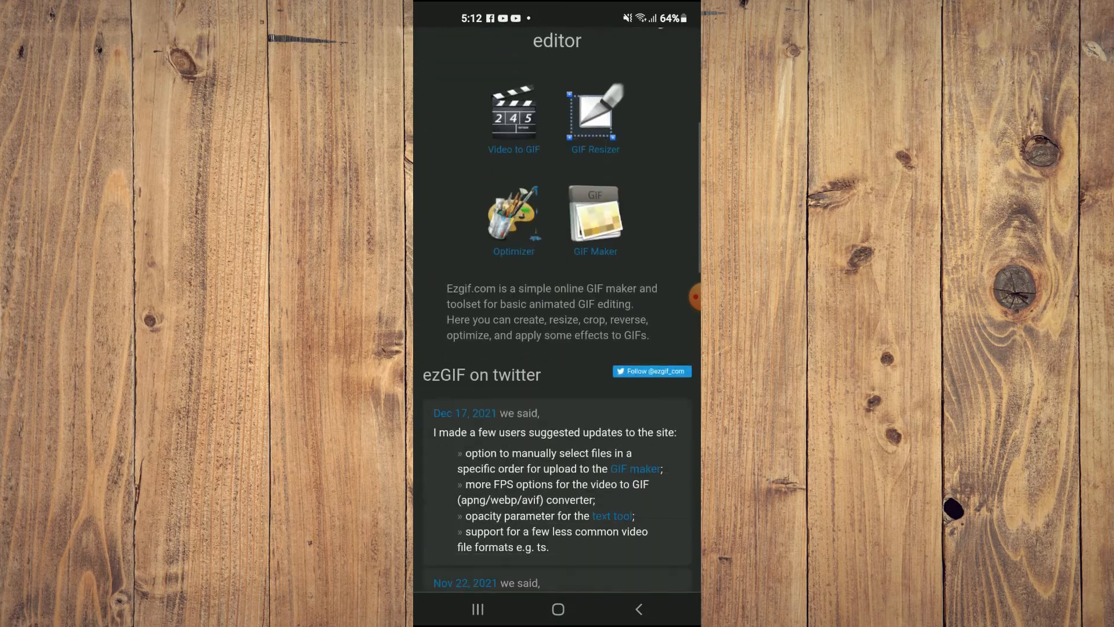
scroll(down, 3)
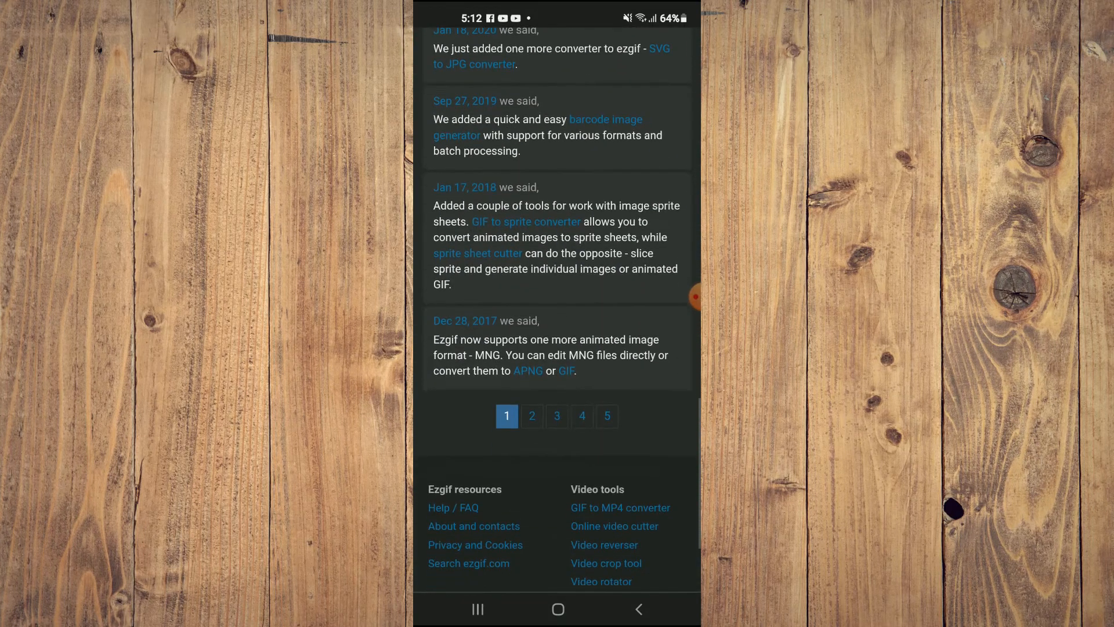
scroll(down, 3)
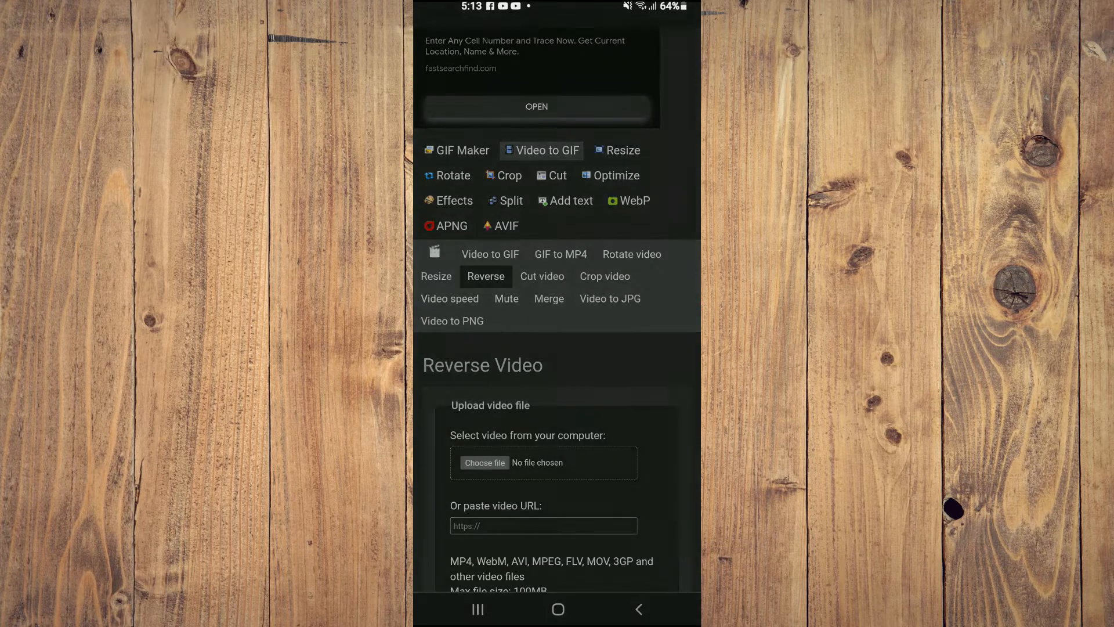
Step: Attach the screen-recording MP4 from the phone's Files to the upload form
click(485, 463)
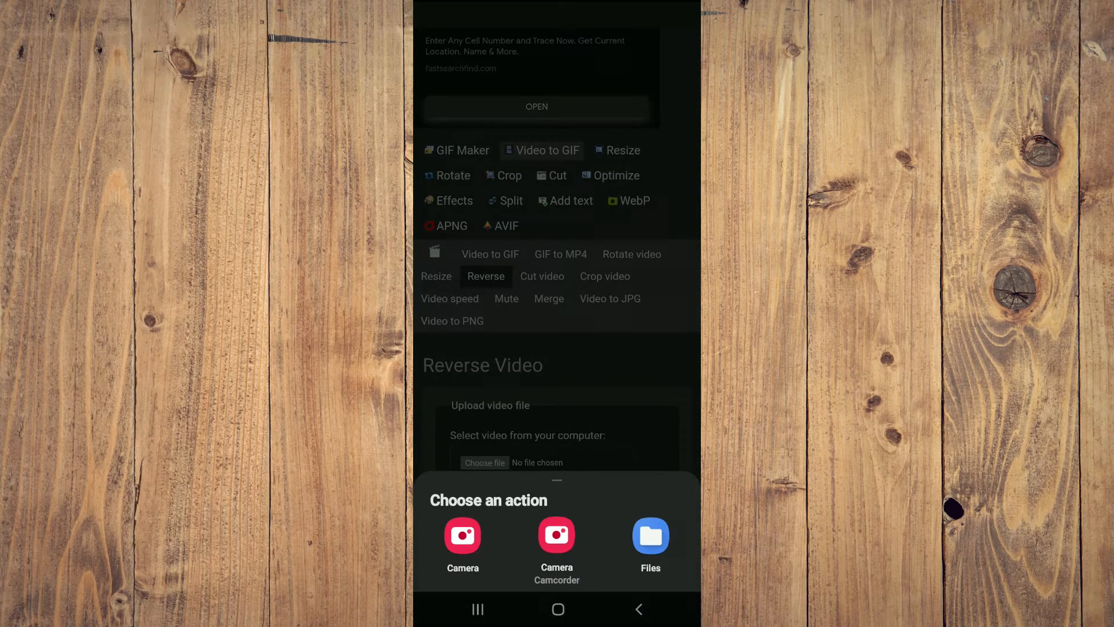
click(650, 535)
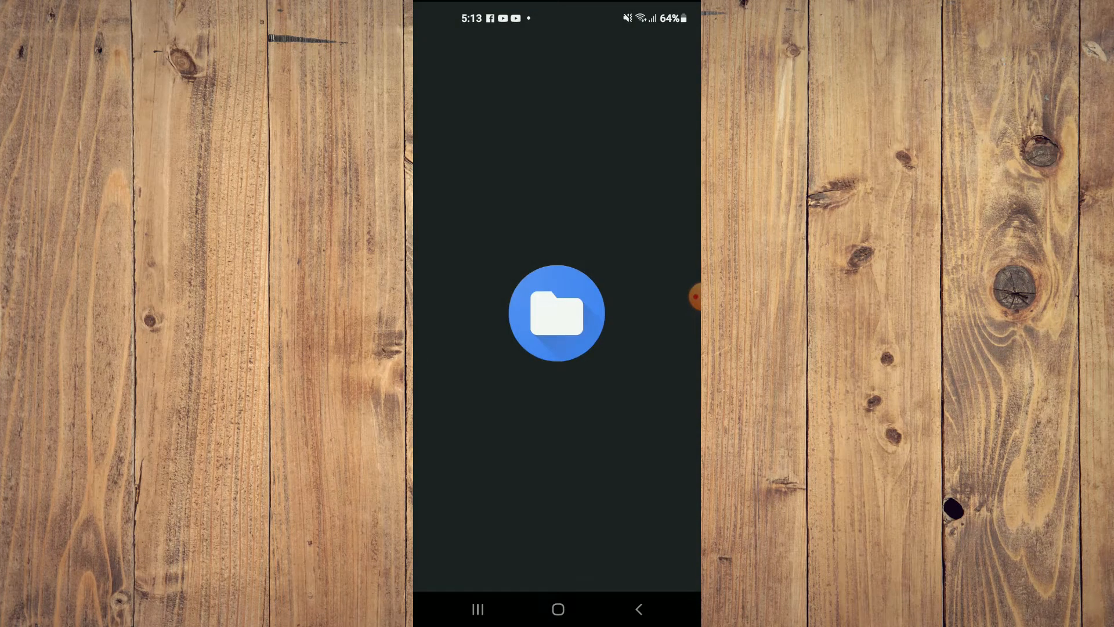
click(557, 312)
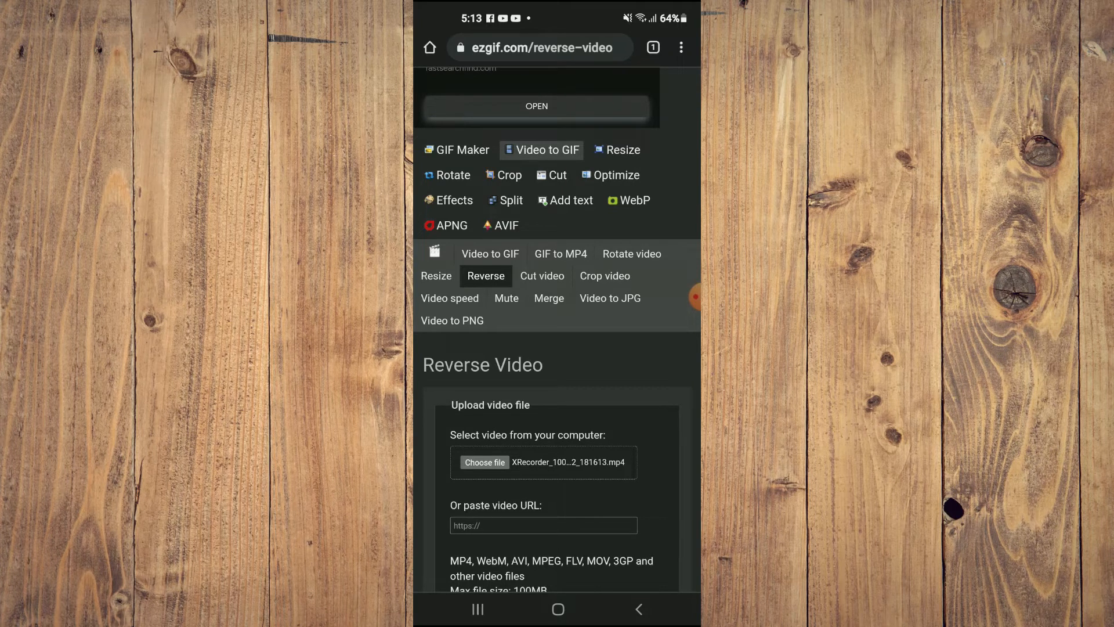
Step: Submit the attached screen recording with 'Upload video!'
scroll(up, 3)
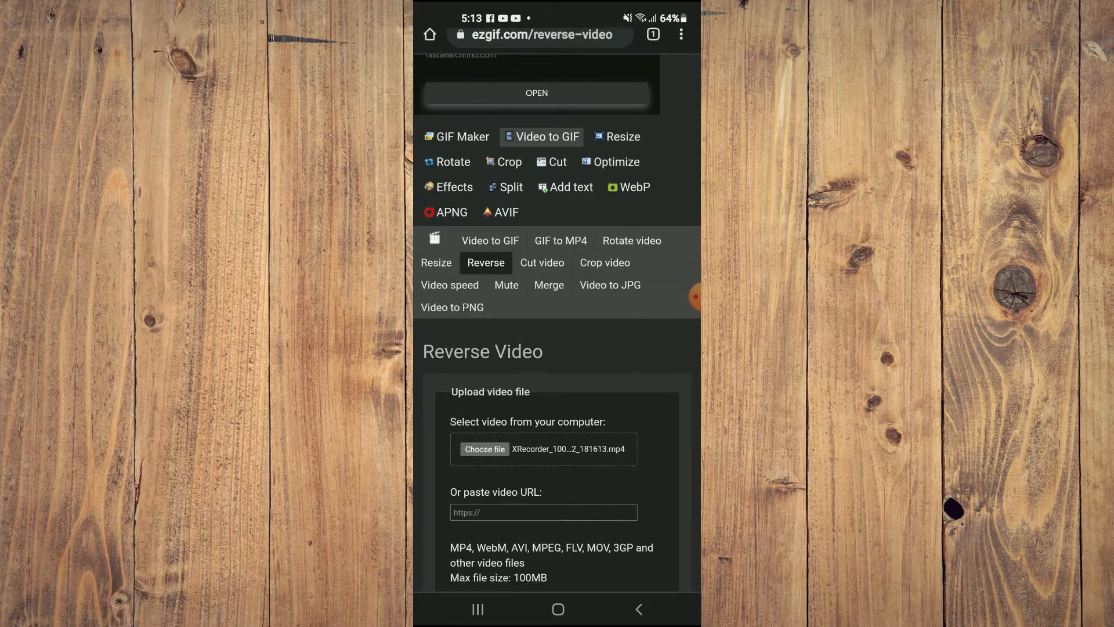
scroll(down, 3)
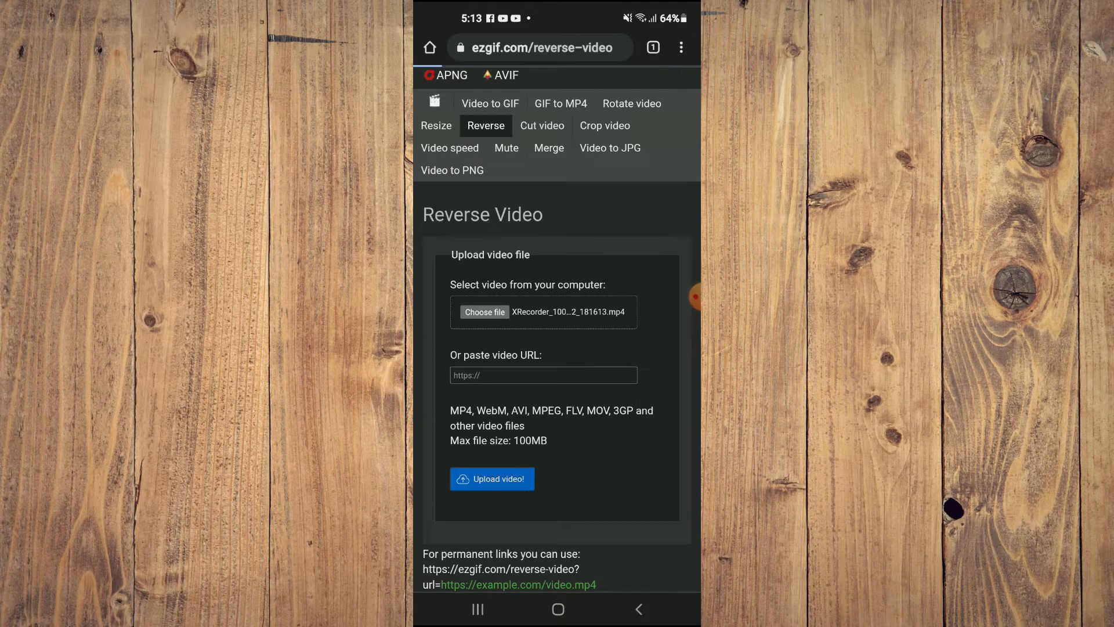
click(492, 479)
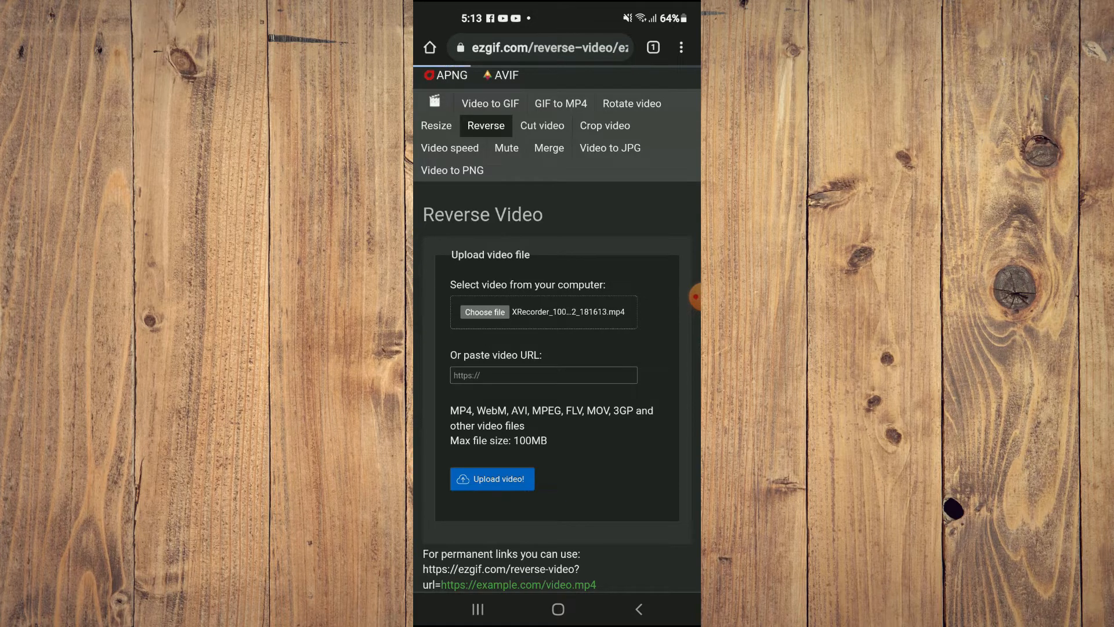
Step: Play the uploaded 12.82 MiB, 1:35 MP4 preview for a few seconds, then pause it
scroll(up, 3)
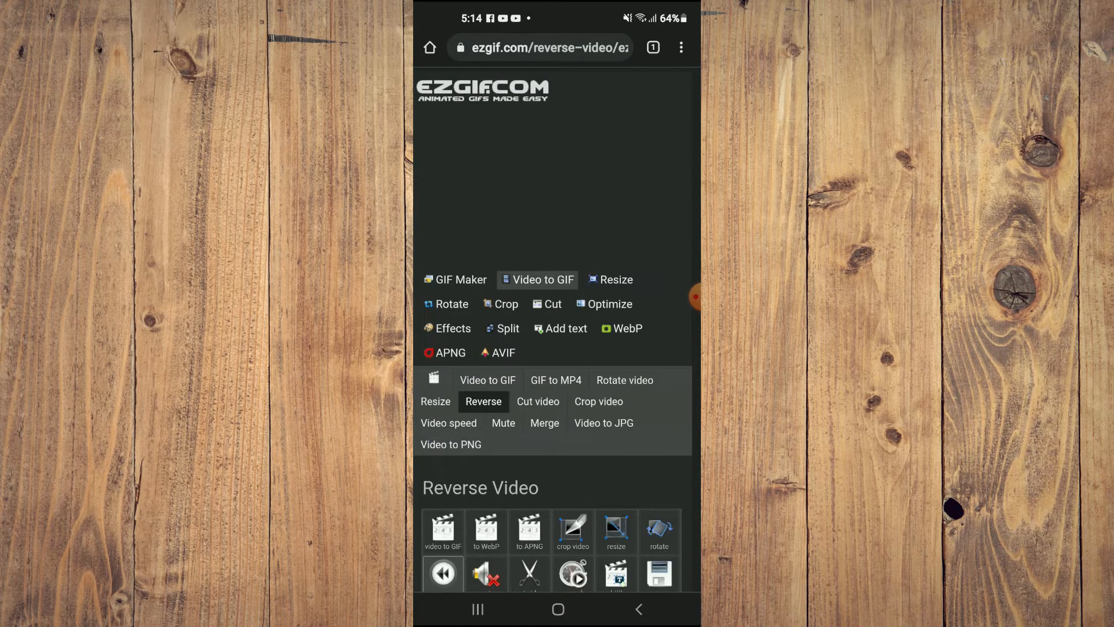
scroll(down, 3)
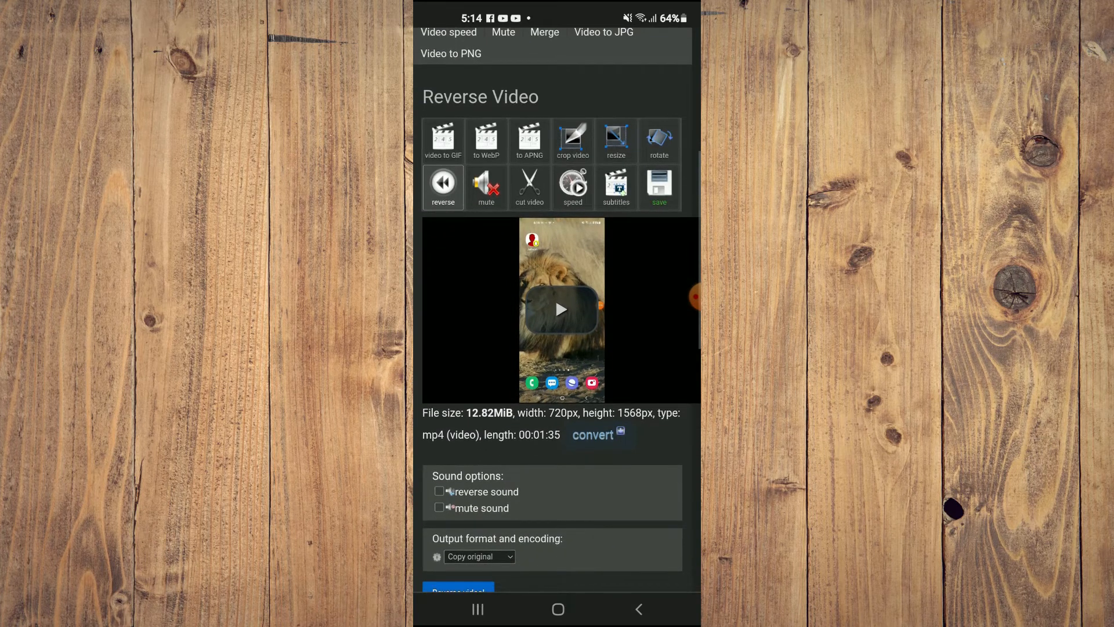
scroll(down, 3)
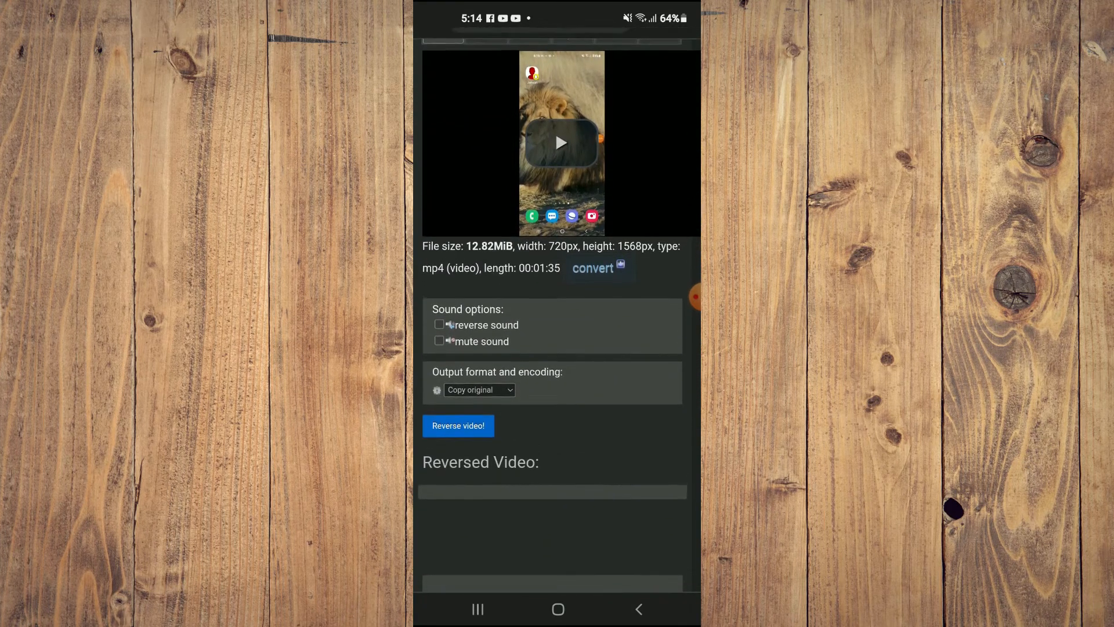
scroll(down, 3)
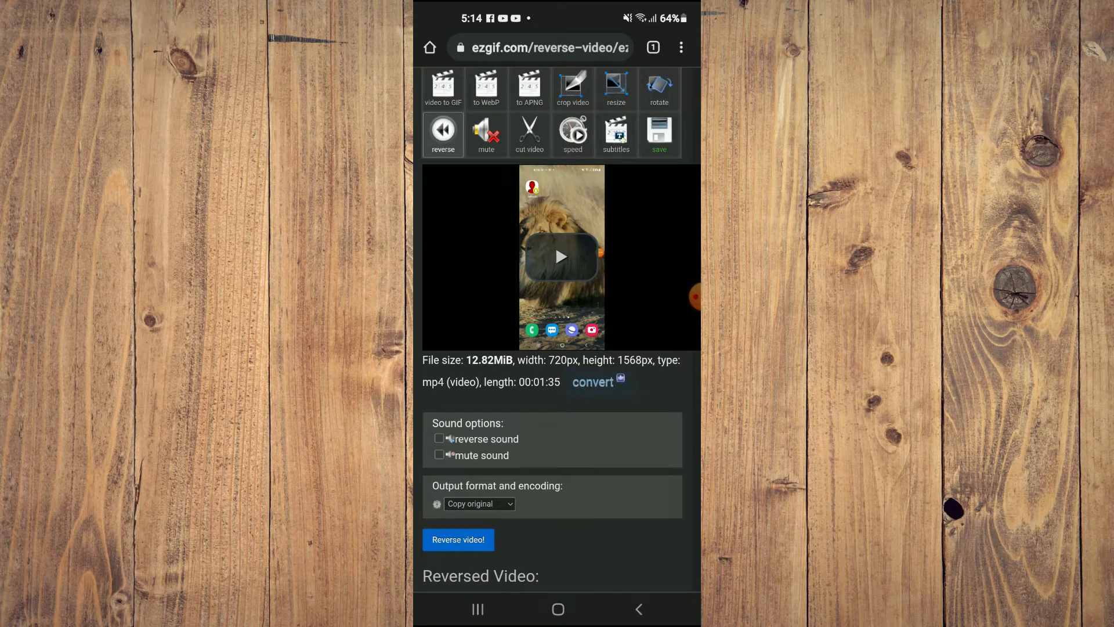
click(560, 256)
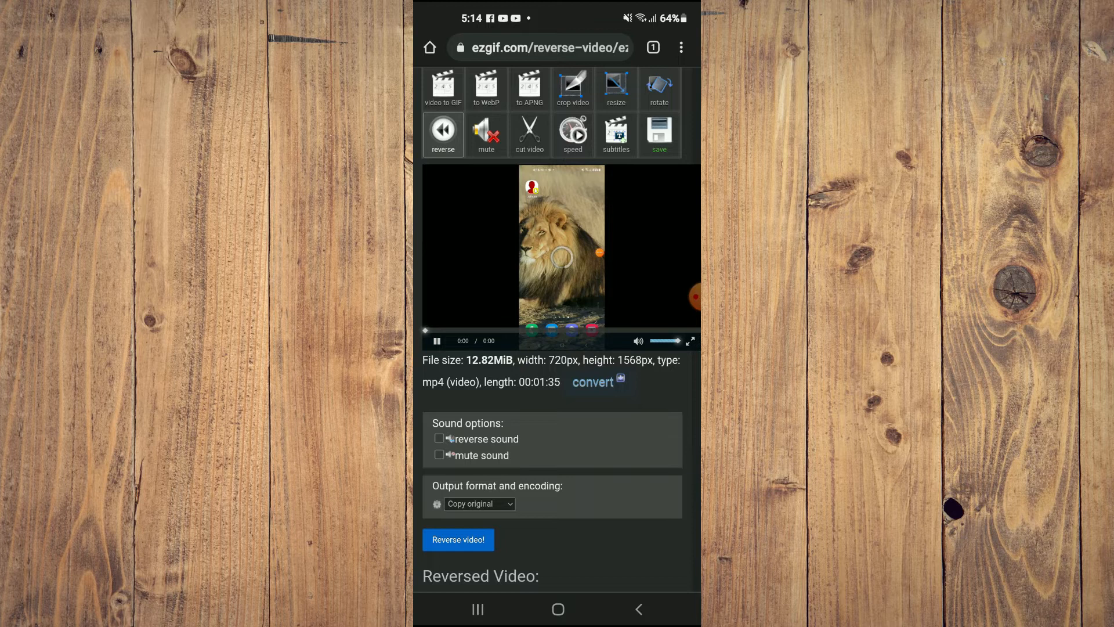
click(561, 257)
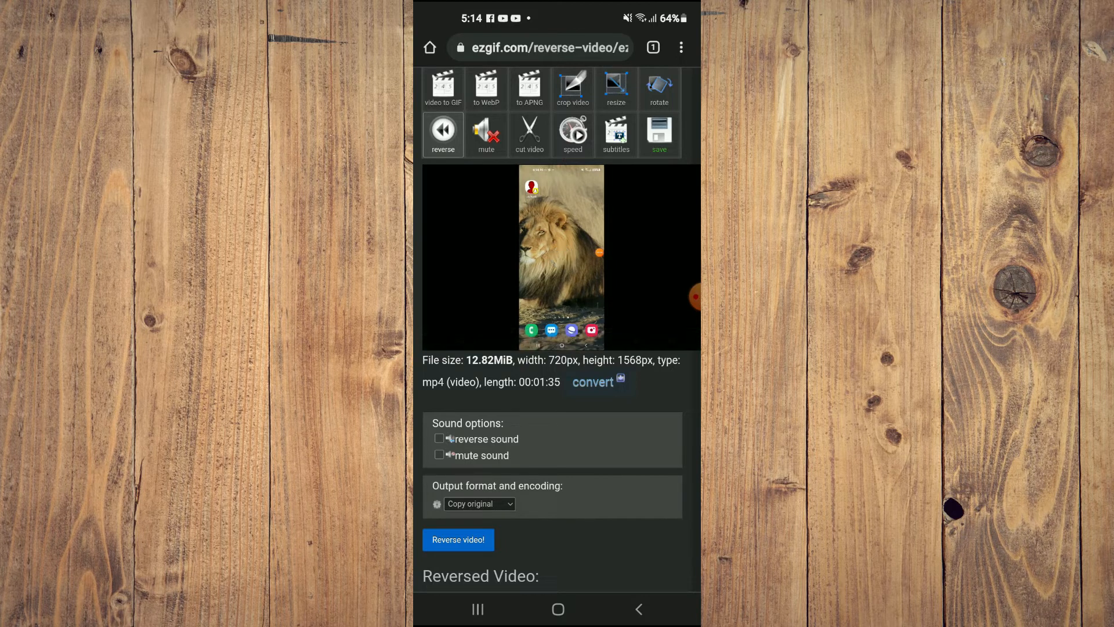
click(560, 257)
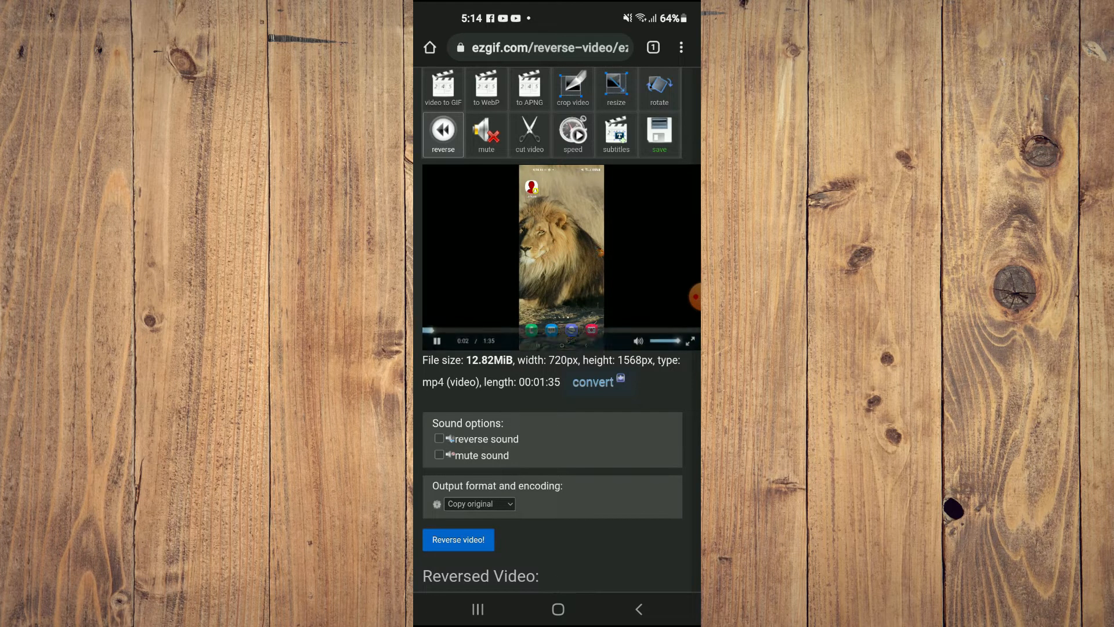
click(437, 340)
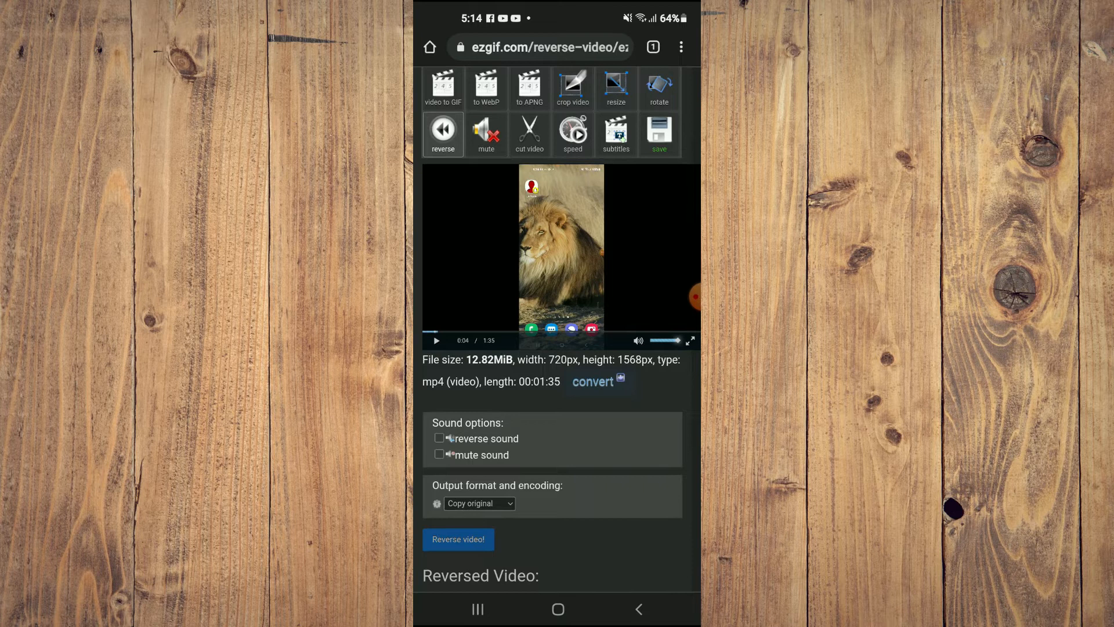
Step: Scroll to the 3.33 MiB, 1:34 reversed MP4 under 'Reversed Video:'
scroll(down, 3)
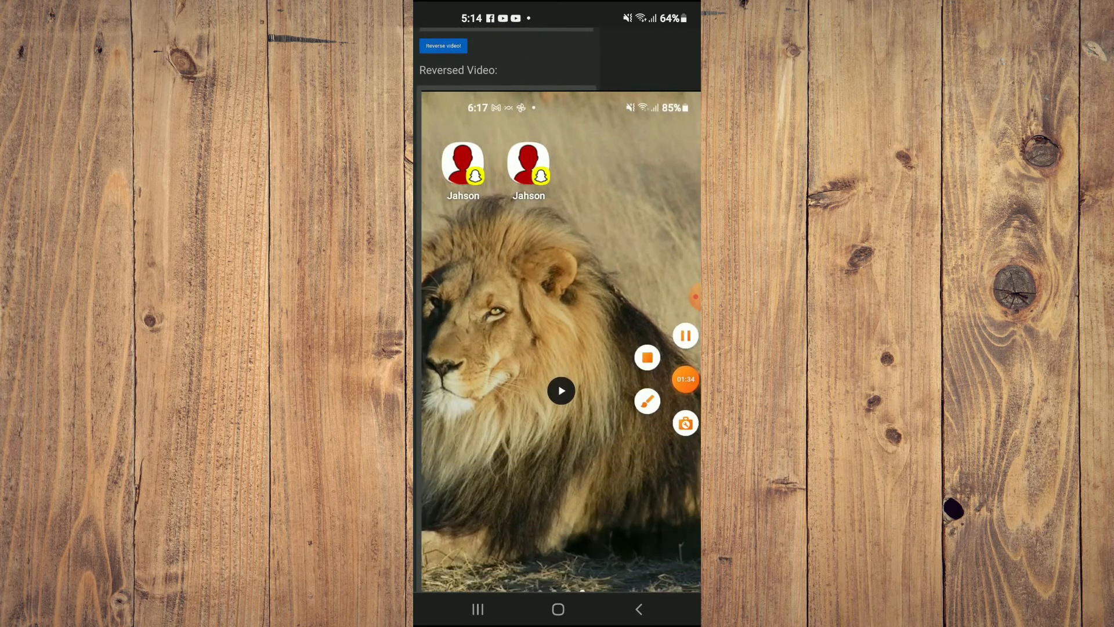
scroll(down, 3)
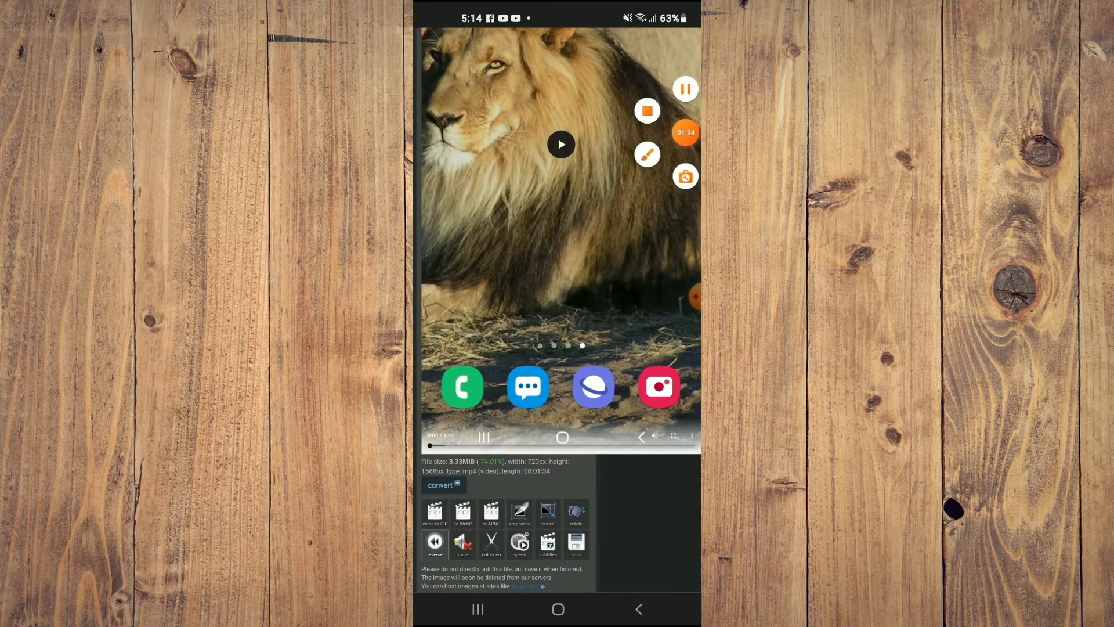
scroll(down, 3)
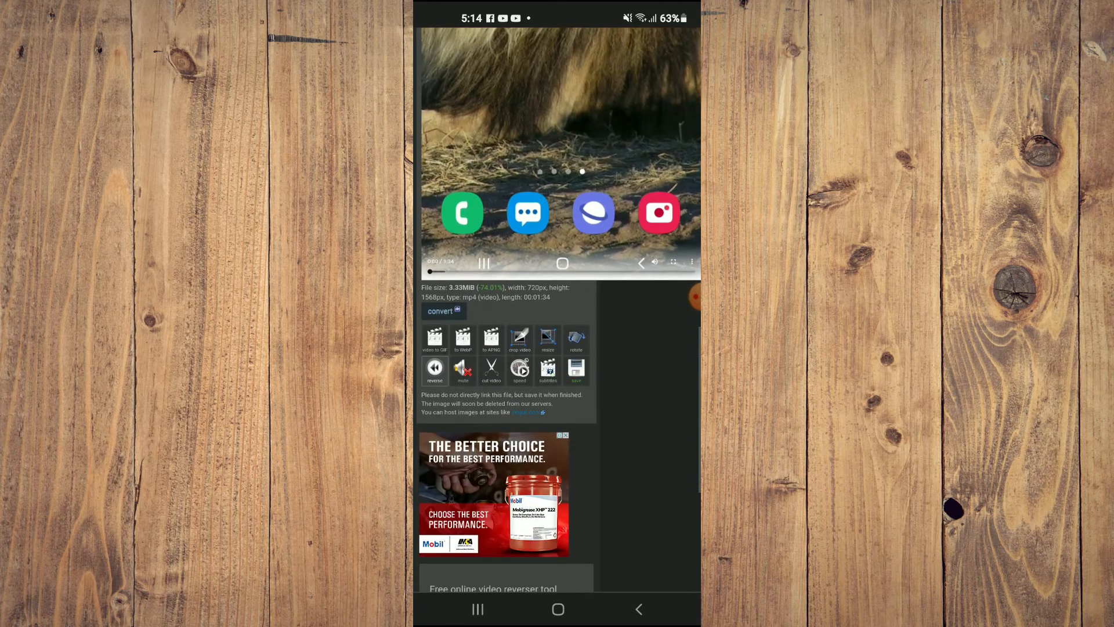
scroll(down, 3)
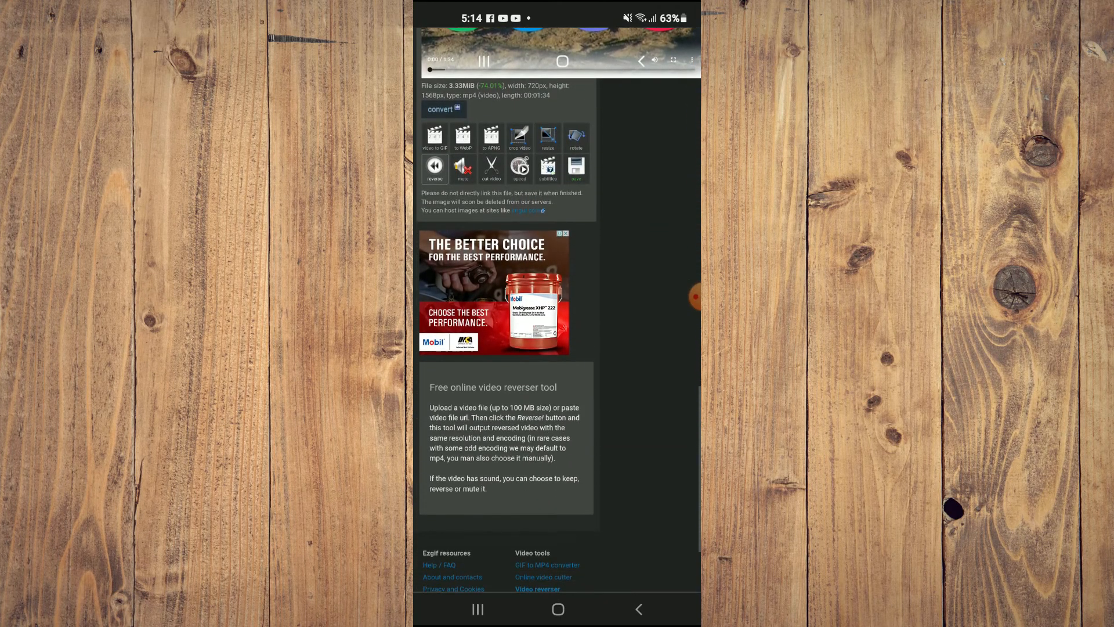
scroll(down, 3)
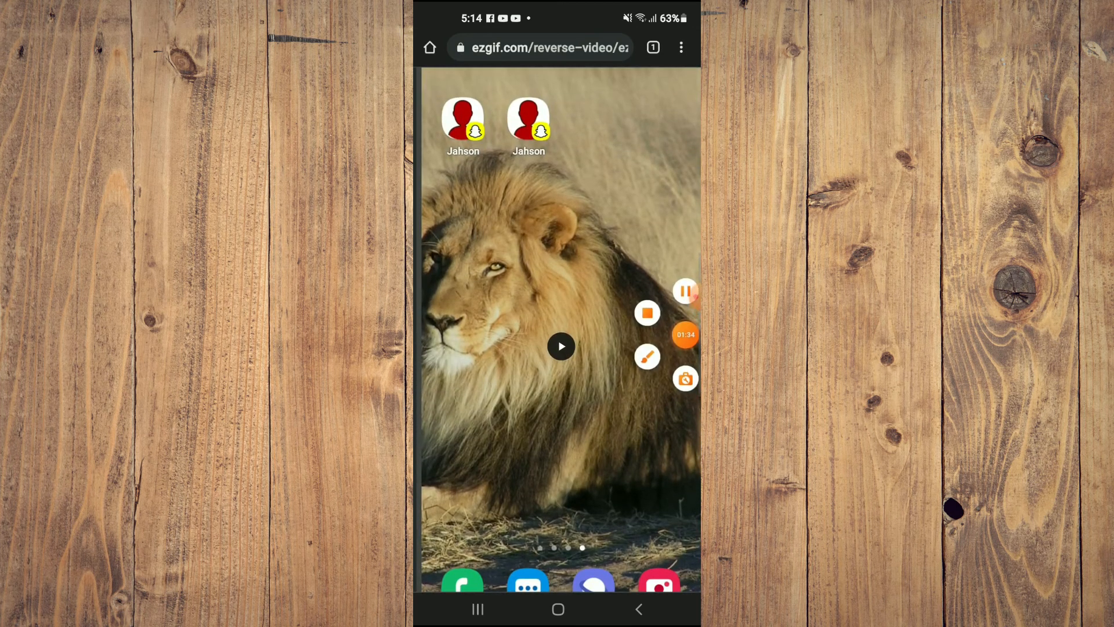
scroll(up, 3)
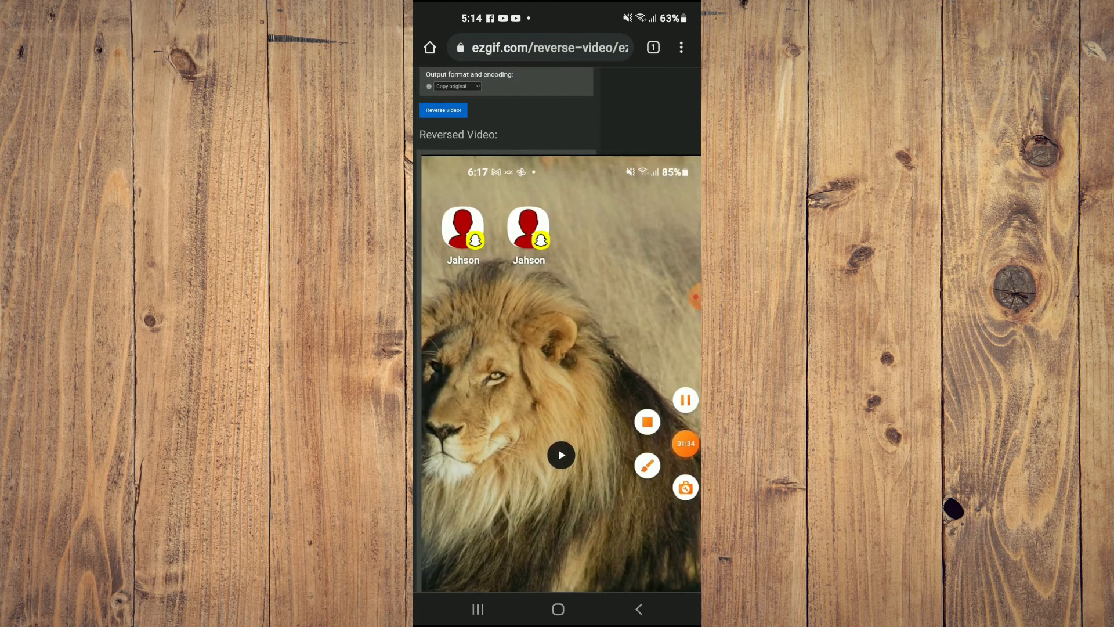